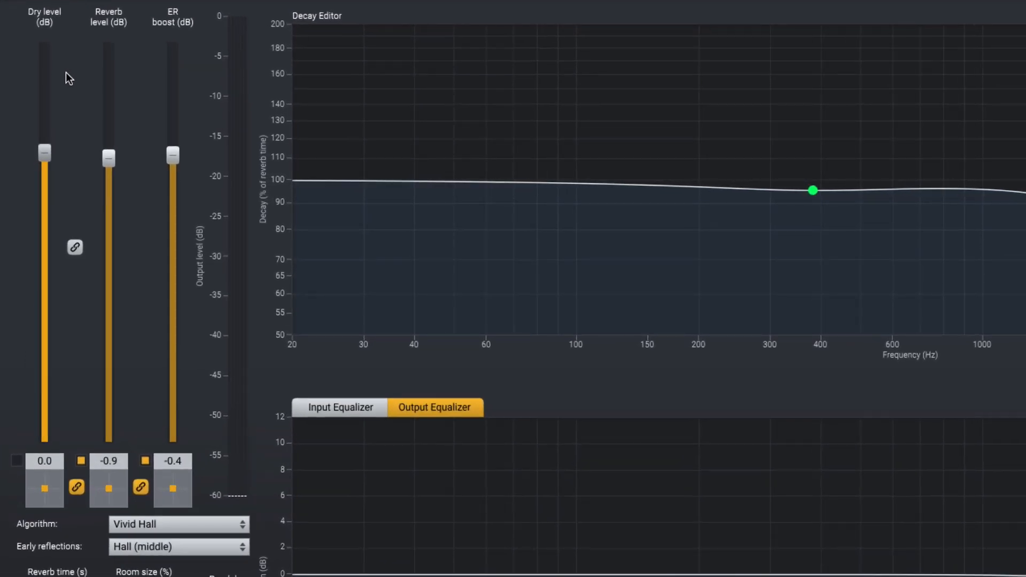
pyautogui.moveTo(23, 339)
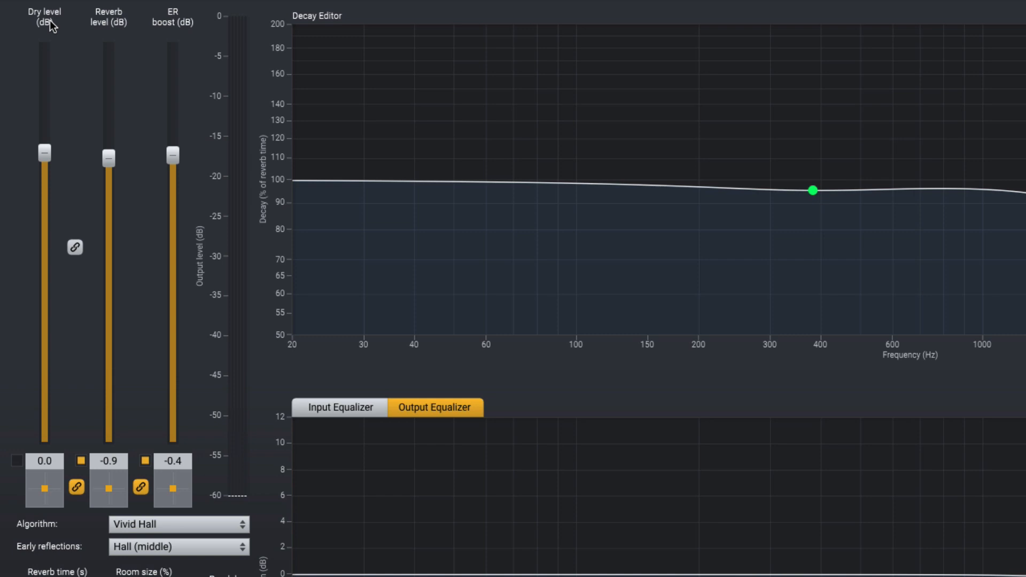
pyautogui.moveTo(107, 23)
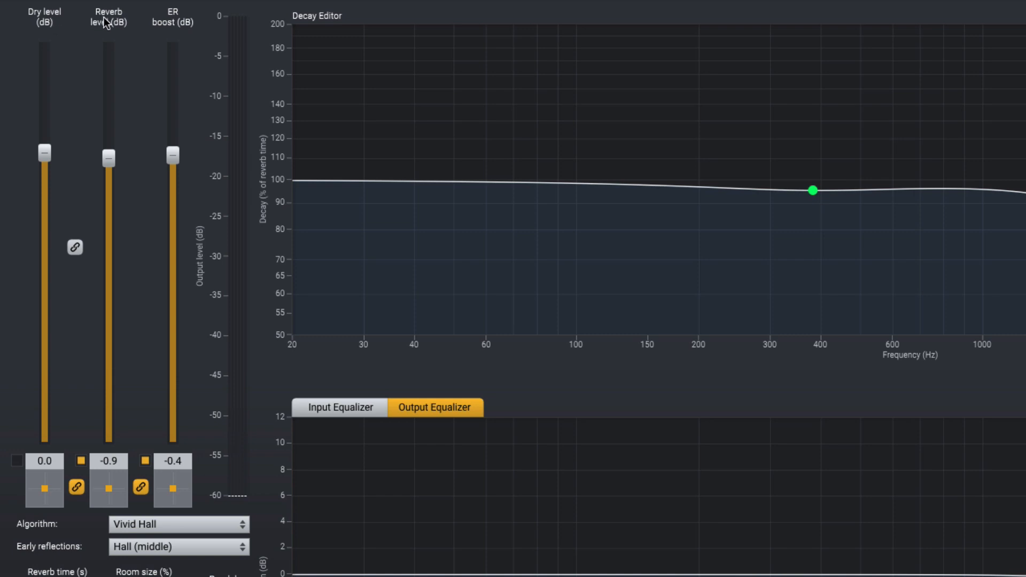
pyautogui.moveTo(158, 14)
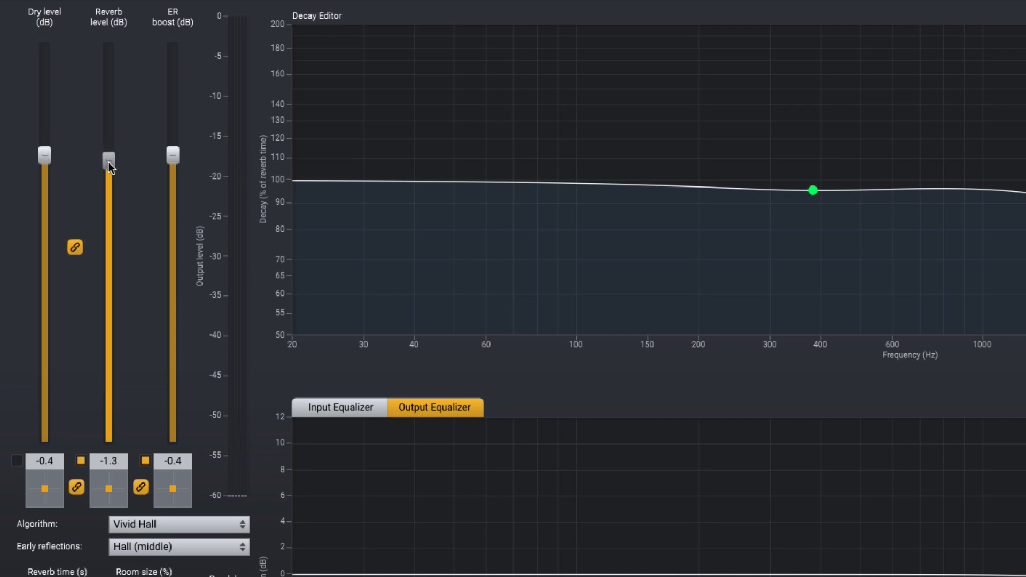
# Raise the linked dry and reverb faders together to 0.9 dB and 0.0 dB.
pyautogui.moveTo(108, 157); pyautogui.dragTo(108, 149)
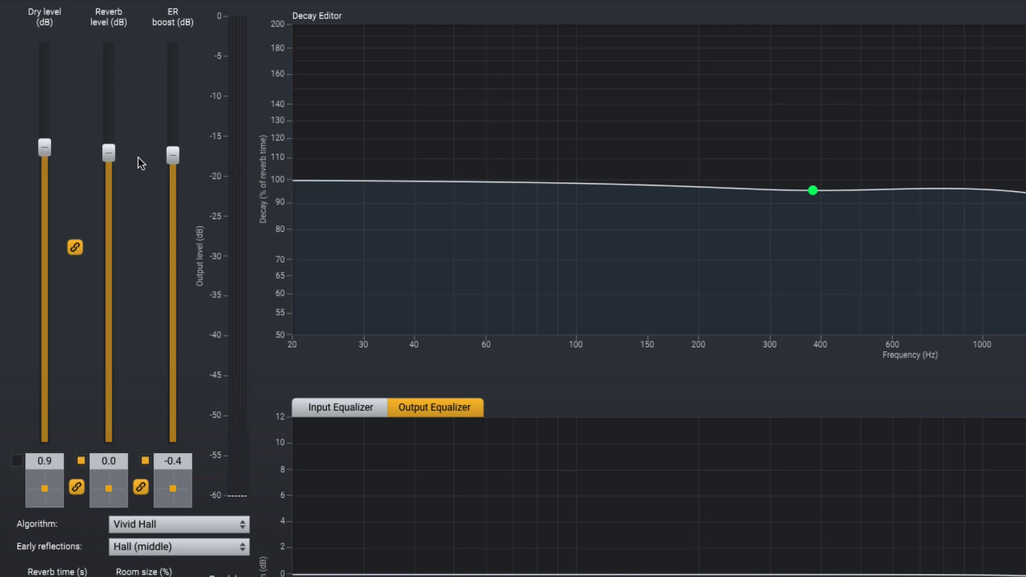
pyautogui.moveTo(108, 148)
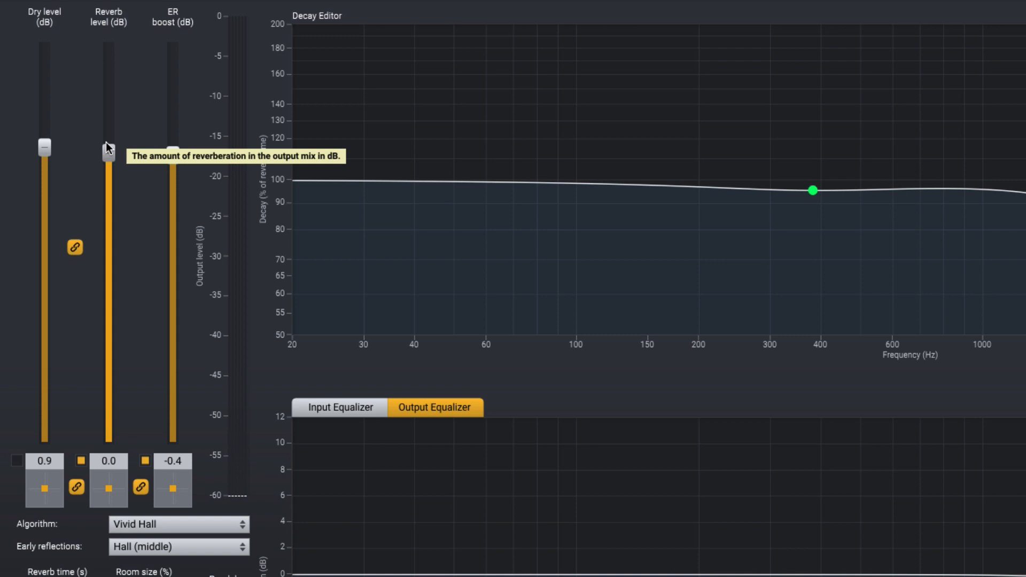
pyautogui.moveTo(172, 161)
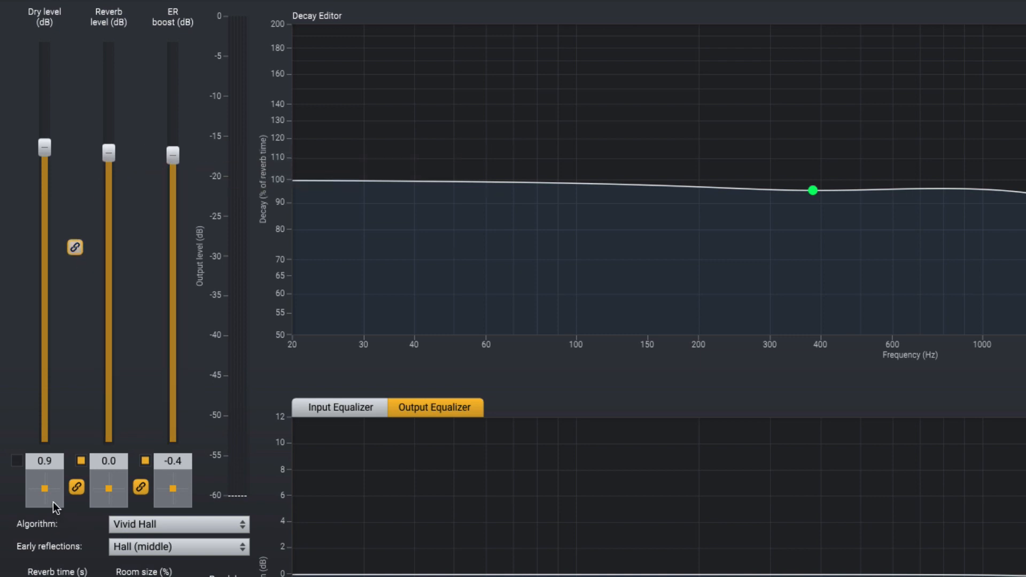
pyautogui.moveTo(18, 462)
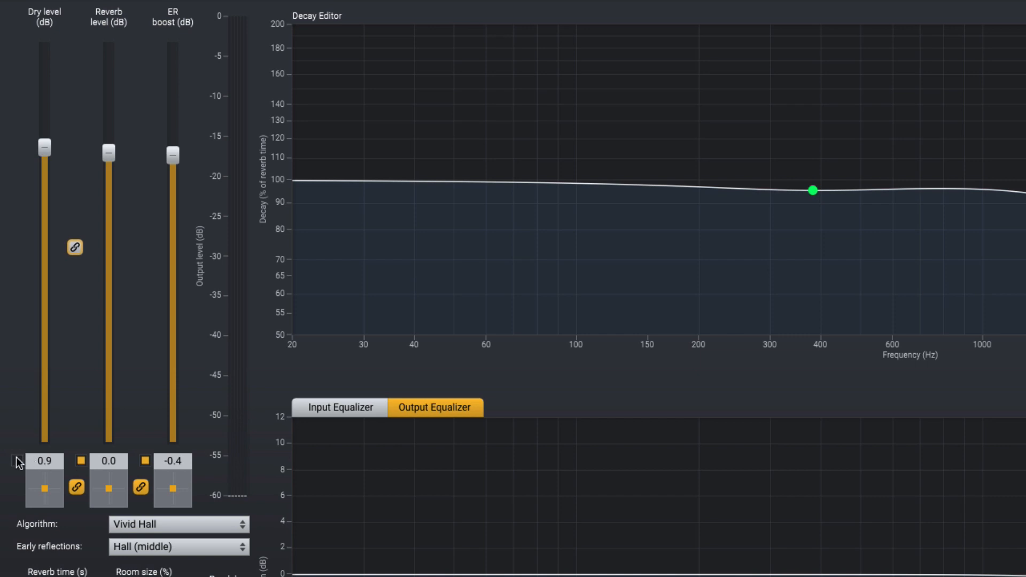
pyautogui.moveTo(43, 306)
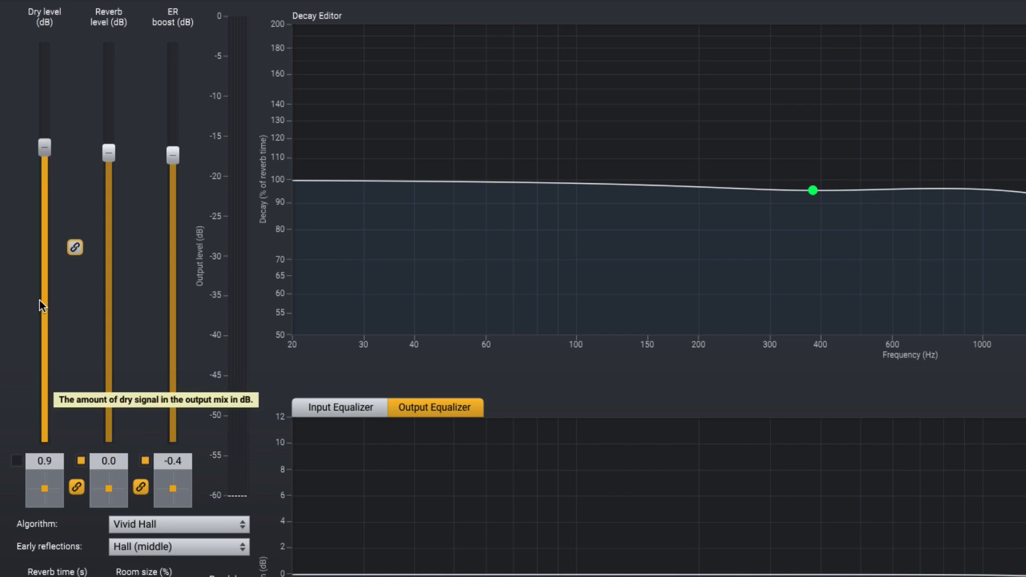
pyautogui.moveTo(18, 466)
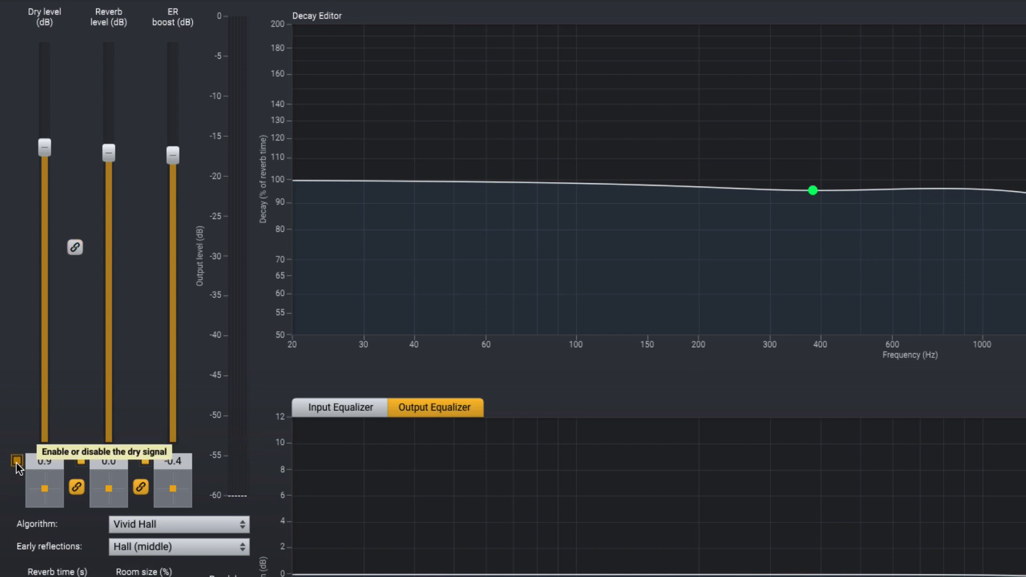
pyautogui.moveTo(92, 461)
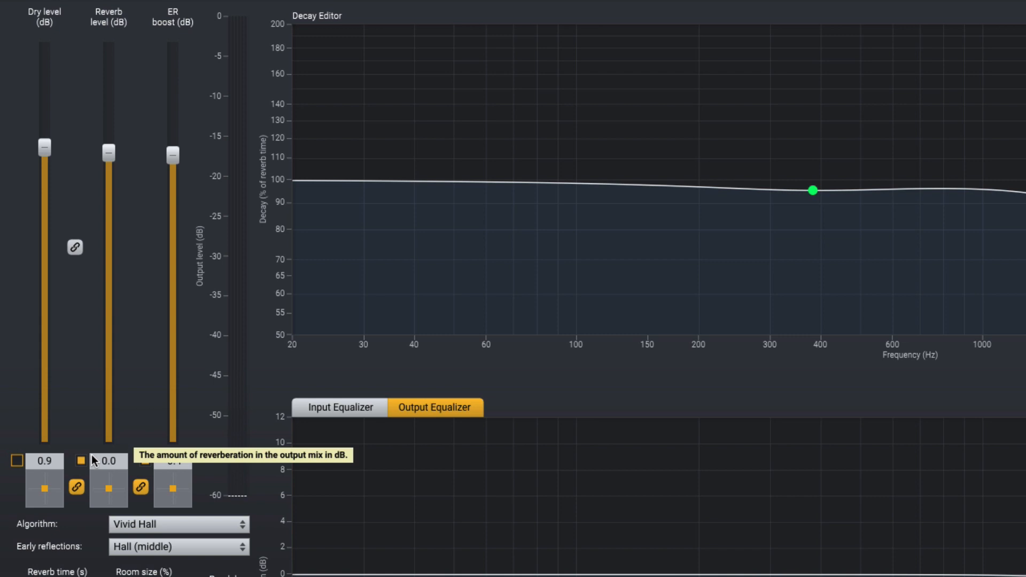
pyautogui.moveTo(145, 465)
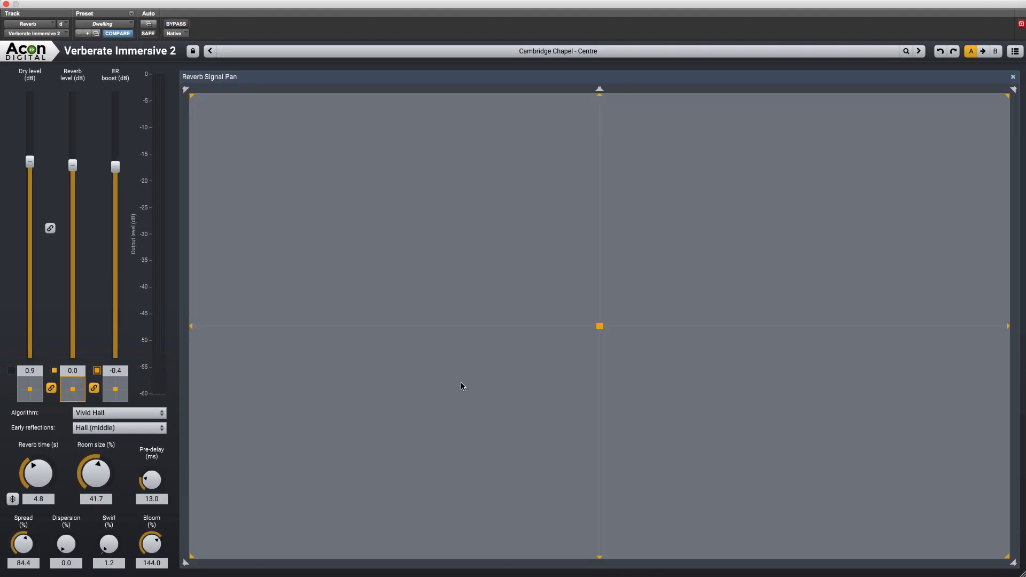
pyautogui.moveTo(111, 69)
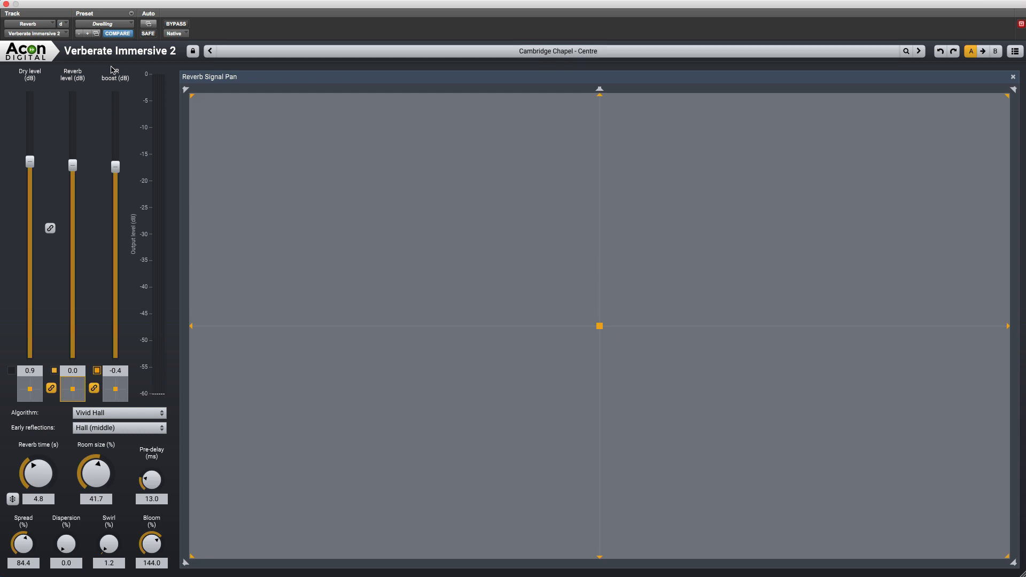
pyautogui.moveTo(870, 379)
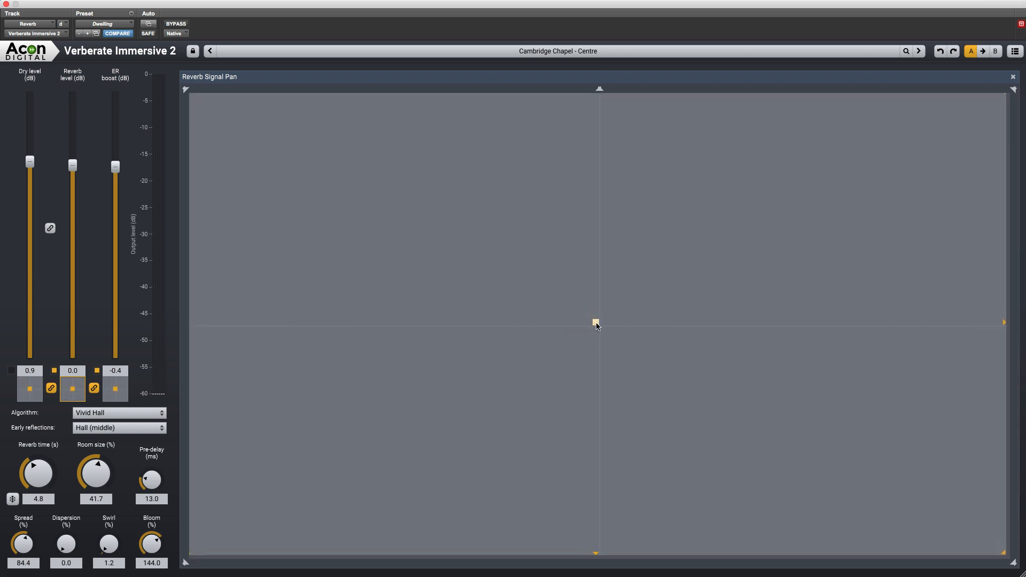
# Close the Reverb Signal Pan view, leaving the pan point just left of and above centre.
pyautogui.click(597, 325)
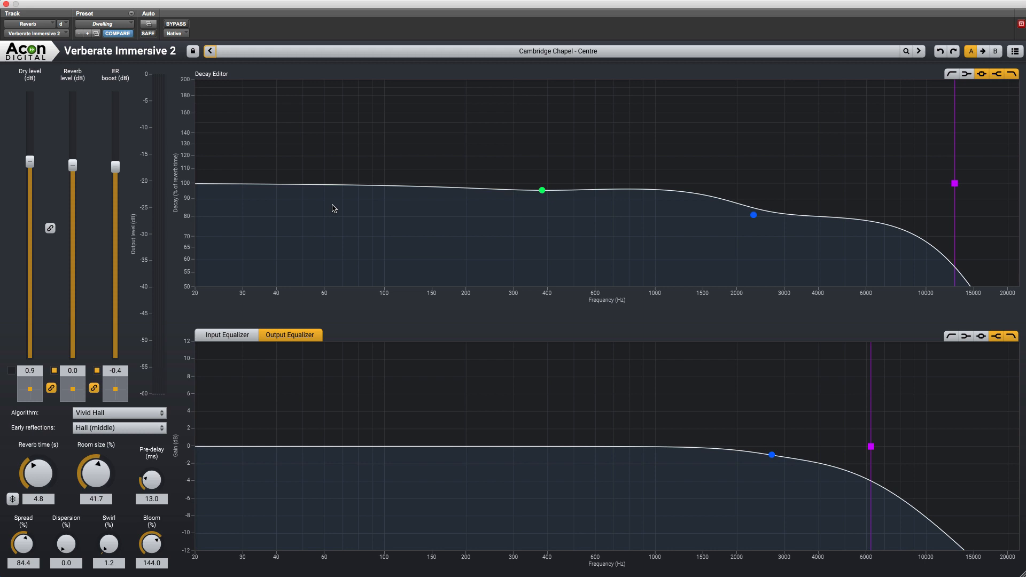
pyautogui.moveTo(358, 401)
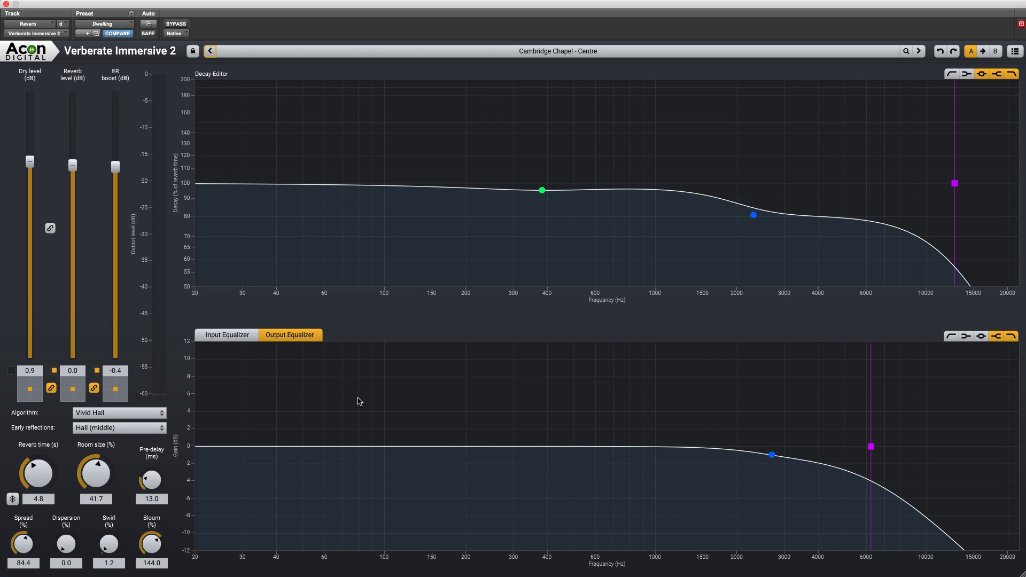
pyautogui.moveTo(532, 196)
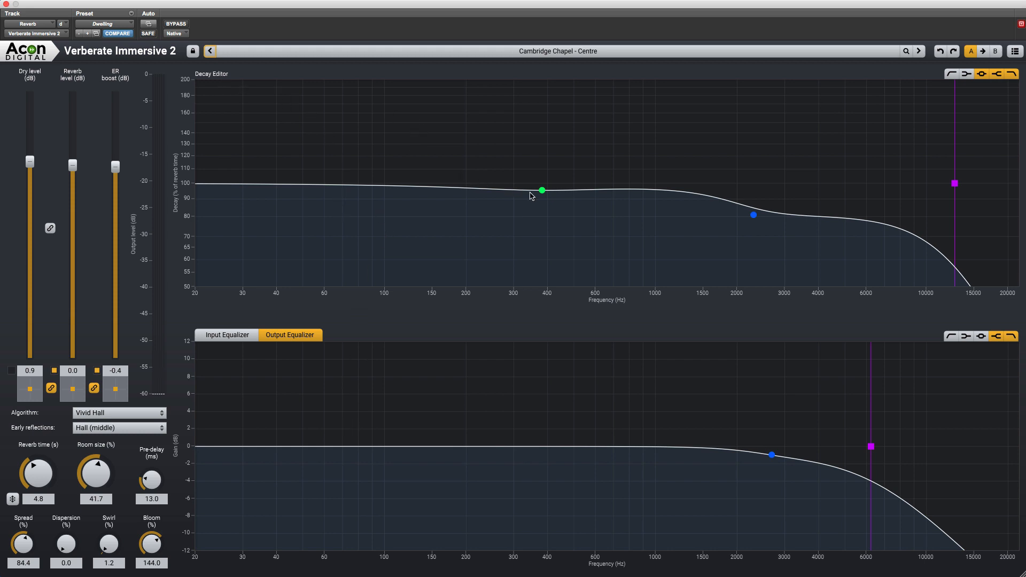
# Reshape the low-frequency decay point, review the input and output EQ curves, and switch the output Low cut off.
pyautogui.click(540, 191)
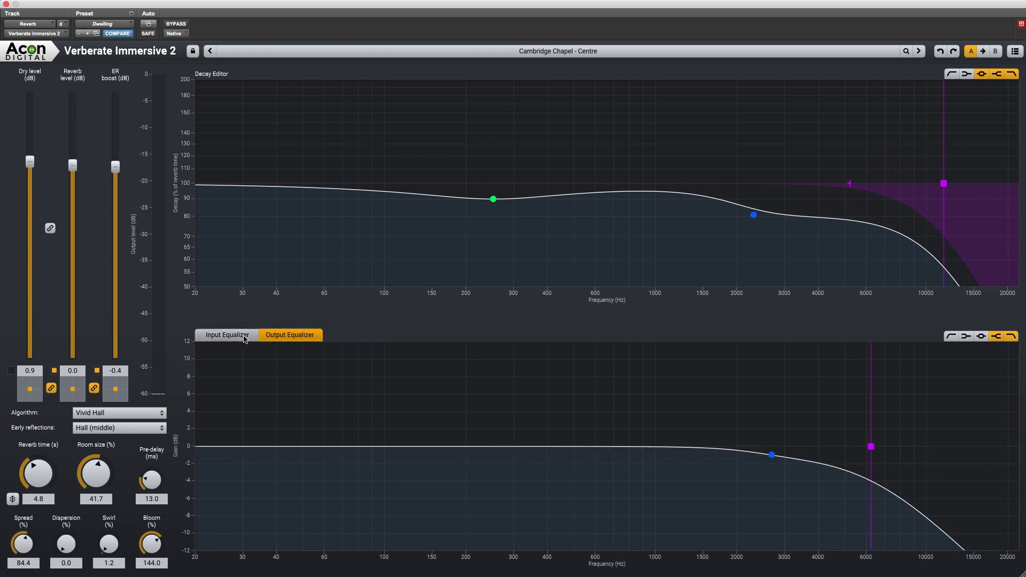
pyautogui.click(226, 335)
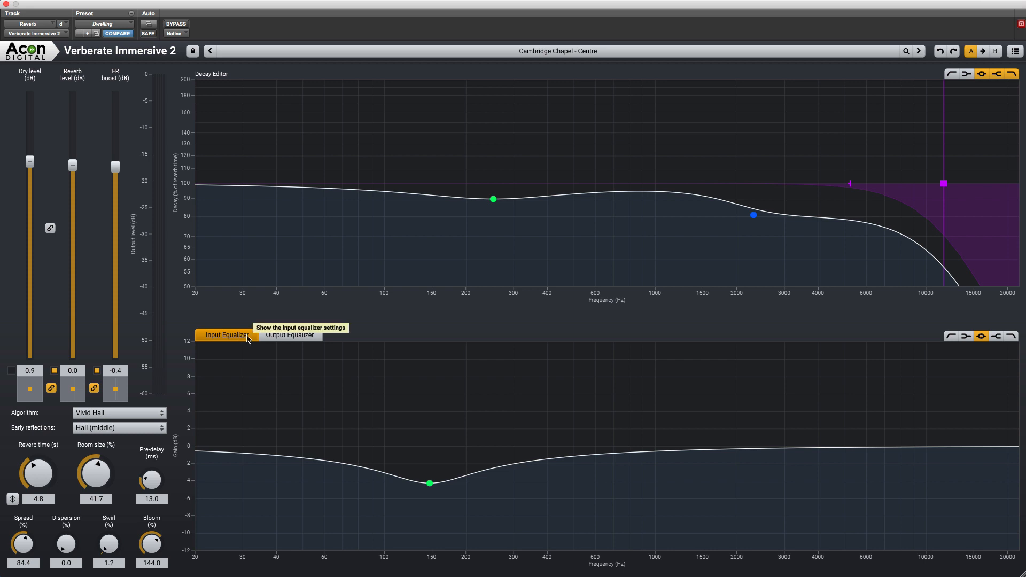
pyautogui.click(289, 334)
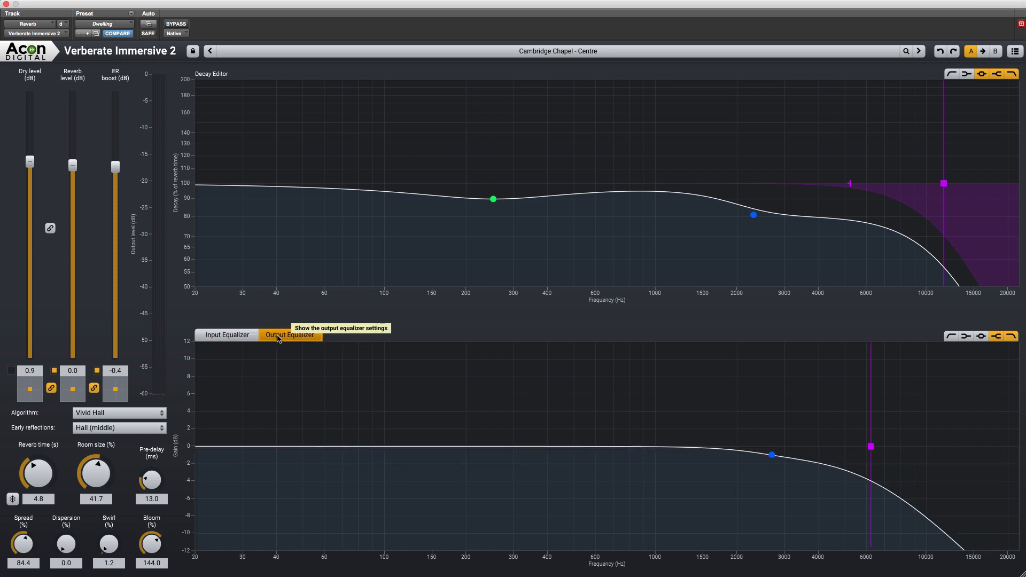
pyautogui.moveTo(569, 422)
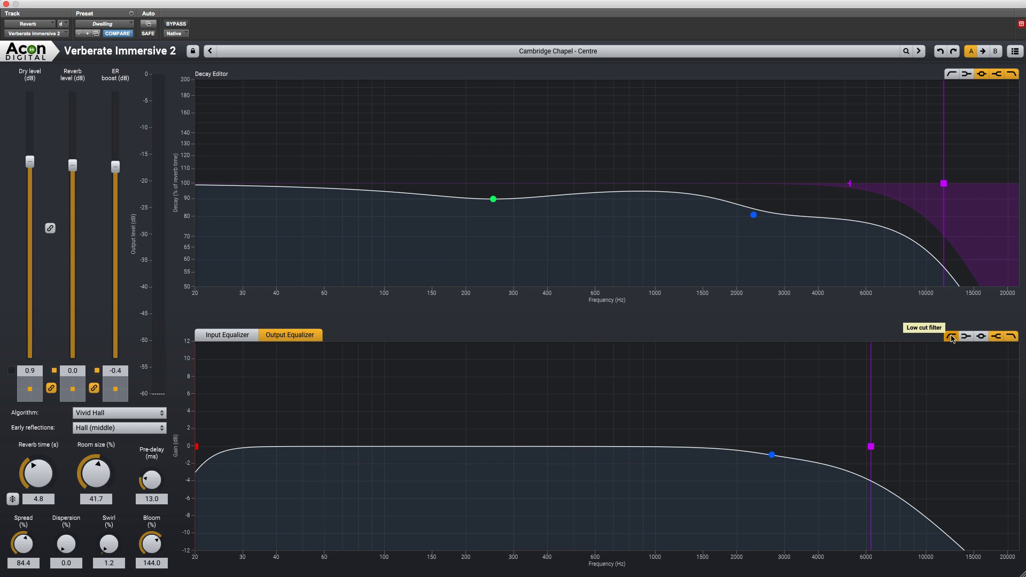
pyautogui.click(949, 336)
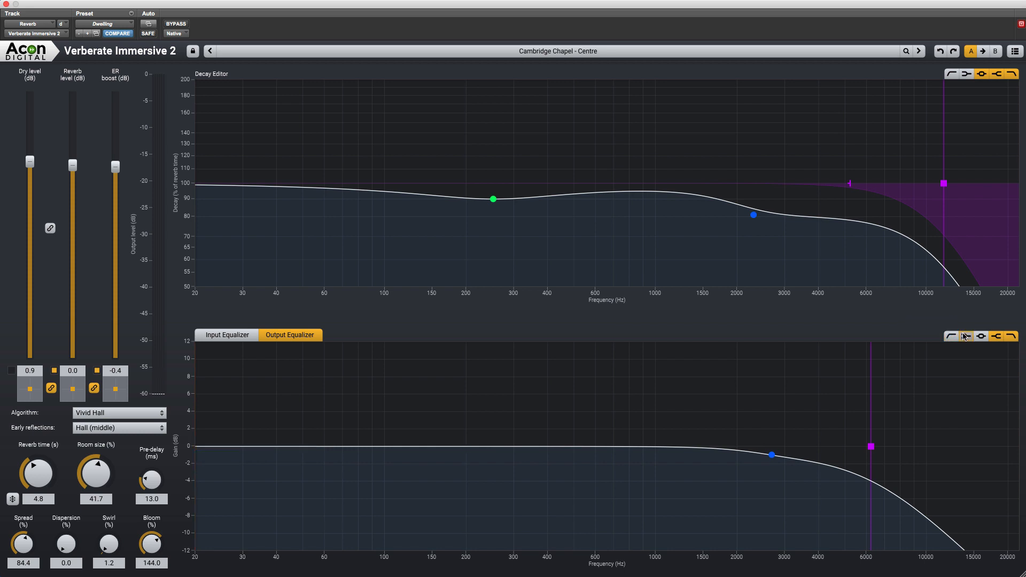
pyautogui.moveTo(494, 434)
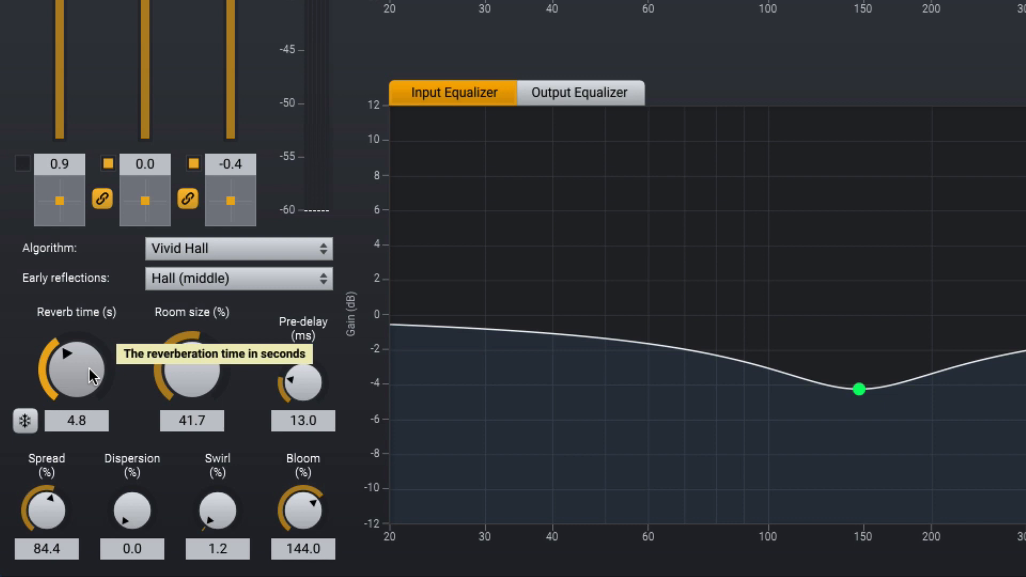
pyautogui.moveTo(119, 365)
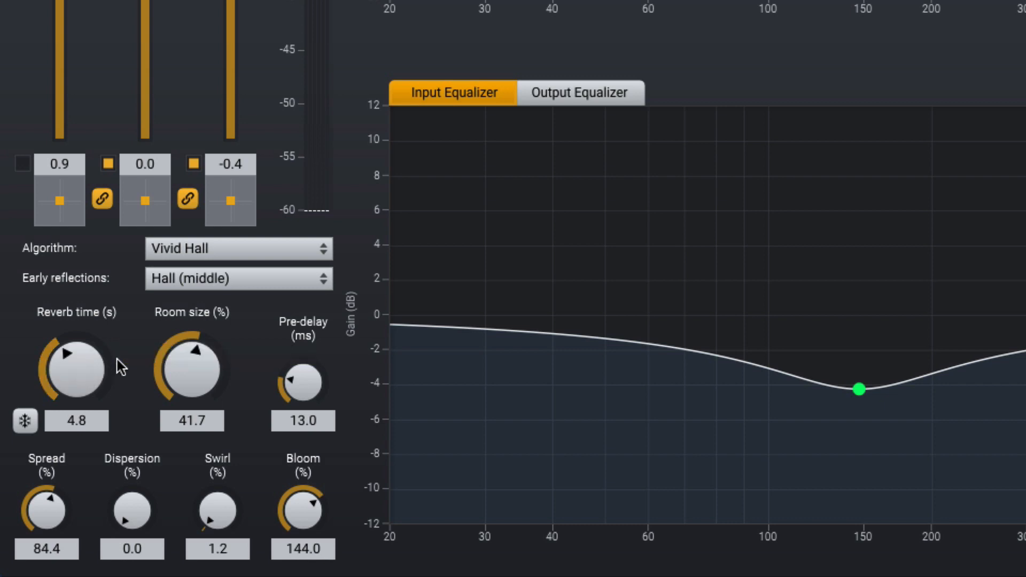
pyautogui.moveTo(217, 419)
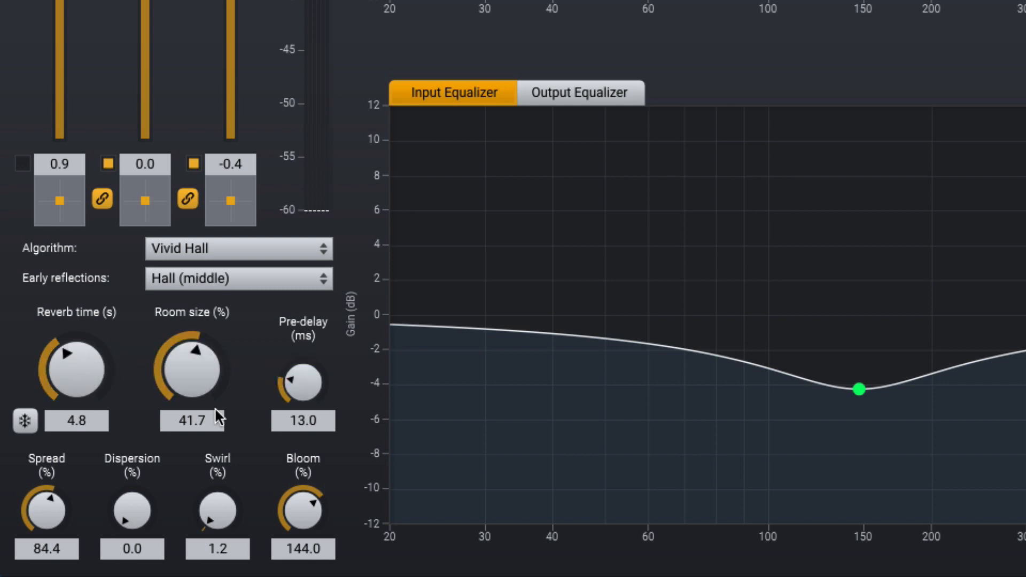
pyautogui.moveTo(46, 507)
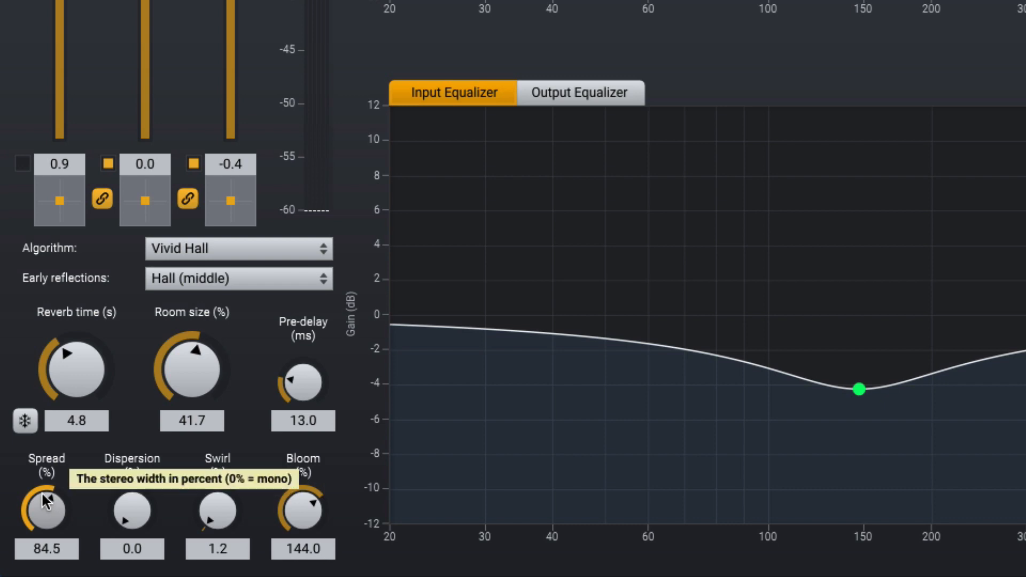
pyautogui.moveTo(266, 493)
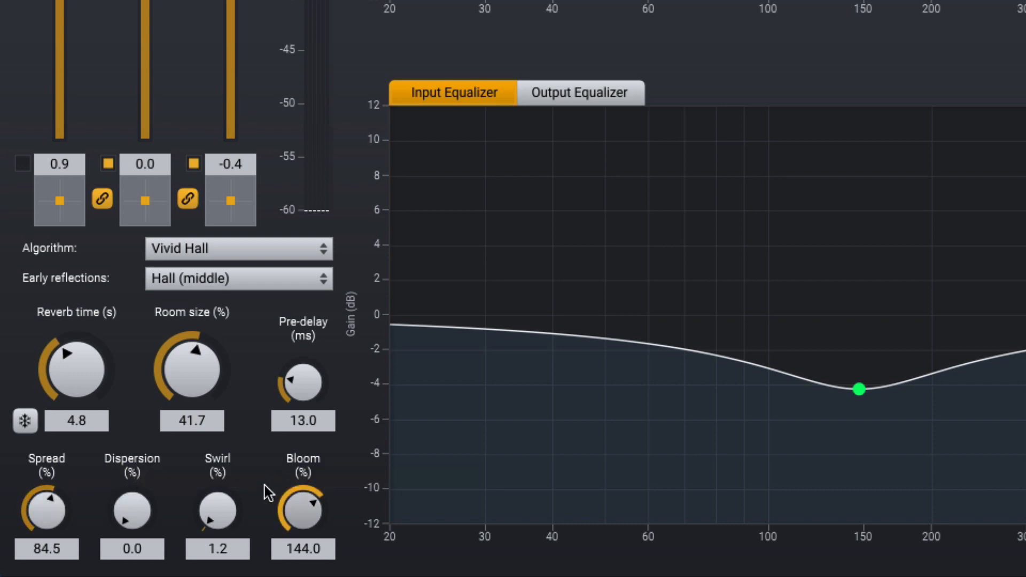
pyautogui.moveTo(217, 511)
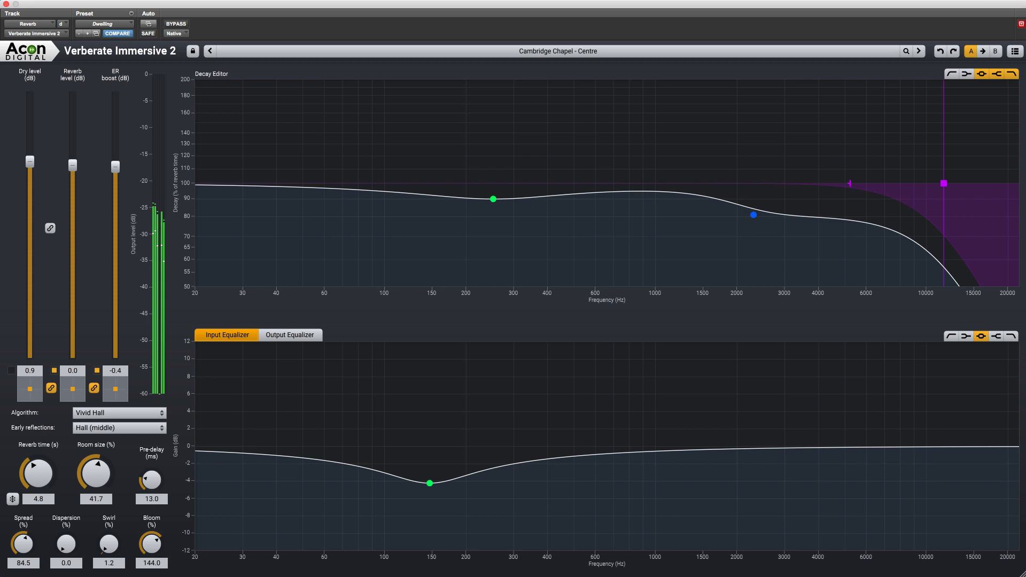
# Set the ER boost to 1.4 dB and settle the Reverb level at -2.0 dB.
pyautogui.moveTo(73, 161); pyautogui.dragTo(73, 167)
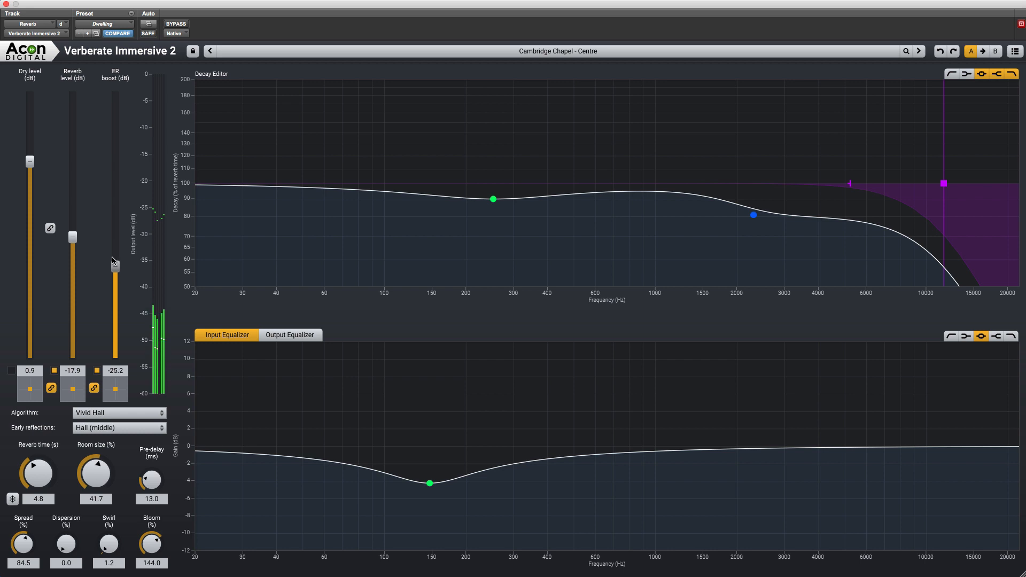
pyautogui.moveTo(115, 262); pyautogui.dragTo(115, 159)
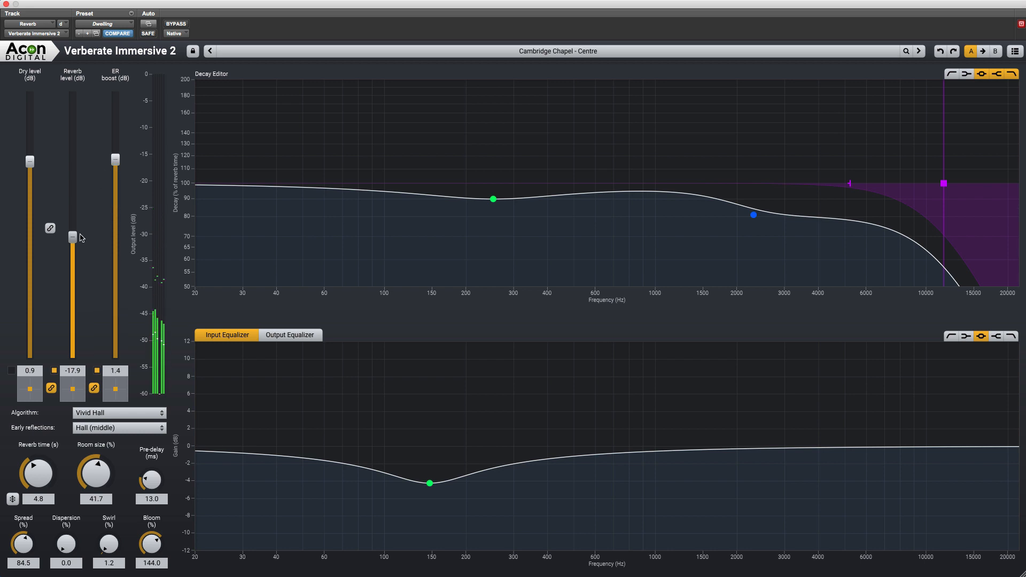
pyautogui.moveTo(73, 238); pyautogui.dragTo(73, 161)
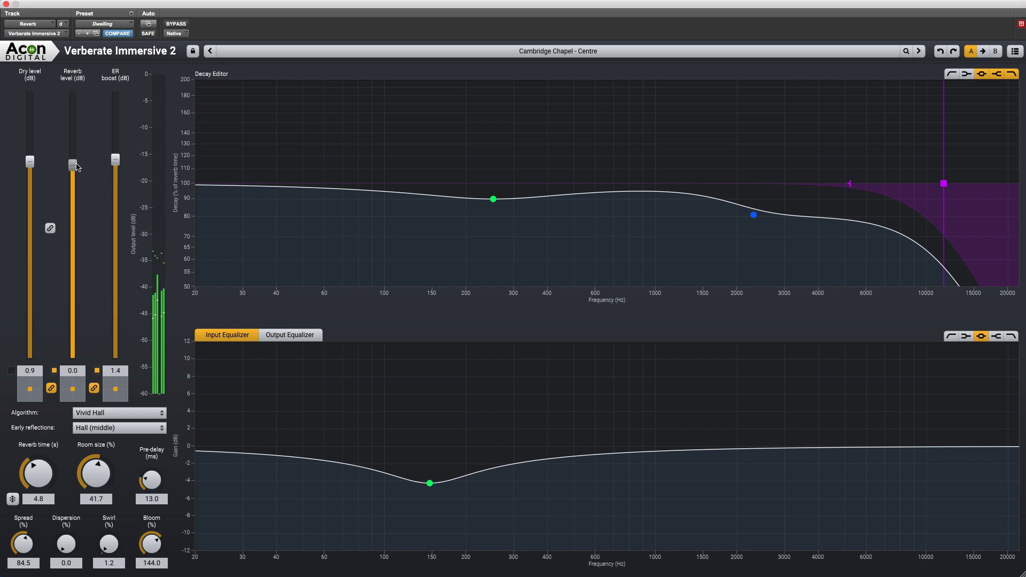
pyautogui.moveTo(72, 162); pyautogui.dragTo(71, 169)
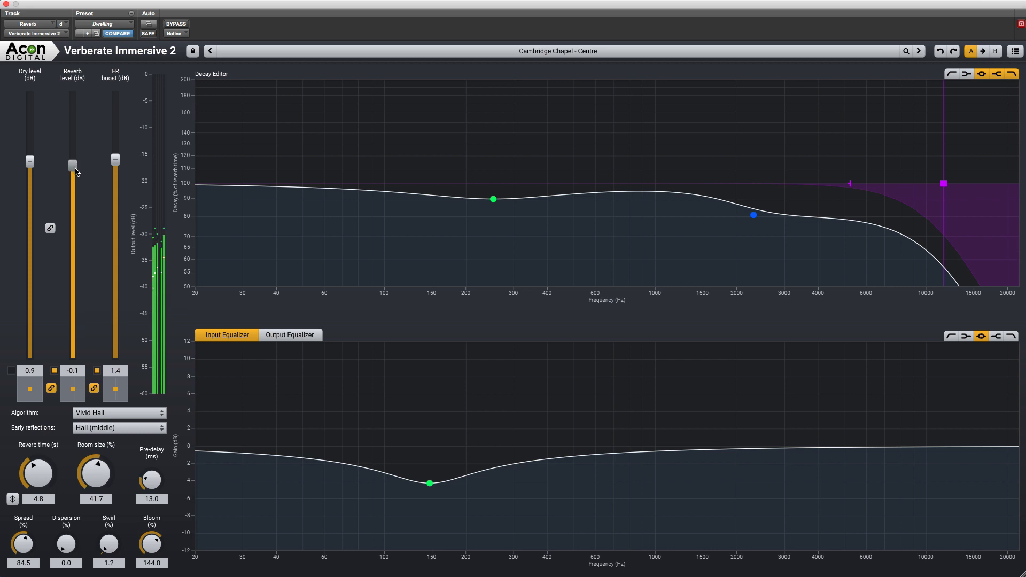
pyautogui.moveTo(71, 165); pyautogui.dragTo(72, 173)
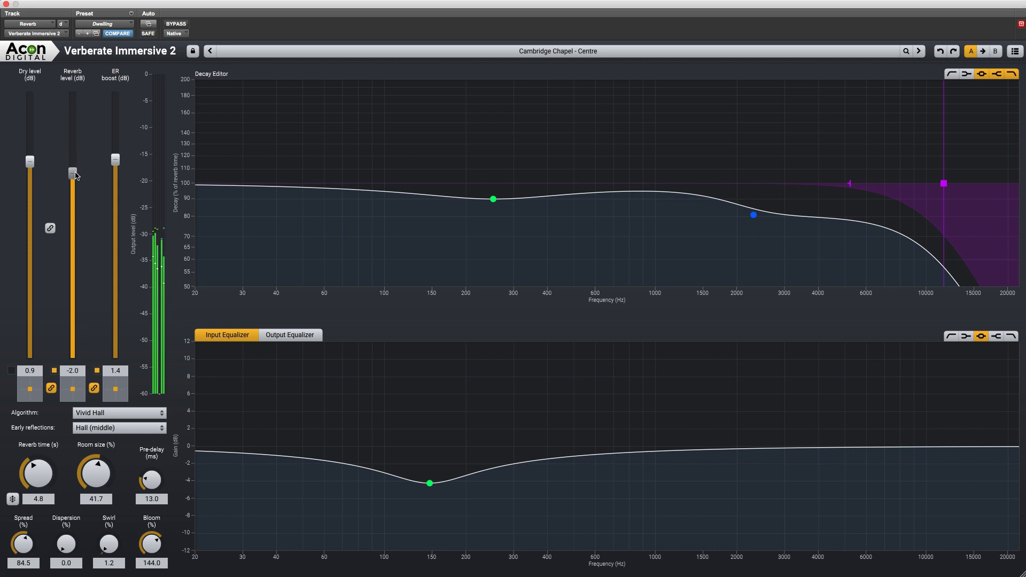
pyautogui.moveTo(74, 173)
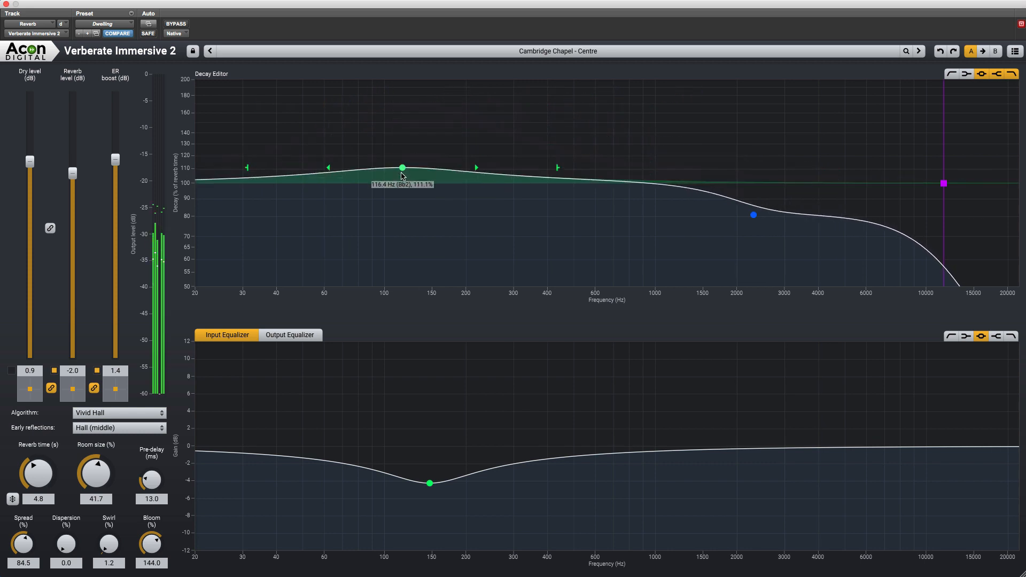
# Pull the low-mid decay node down to about 80% near 130 Hz.
pyautogui.moveTo(402, 168); pyautogui.dragTo(418, 217)
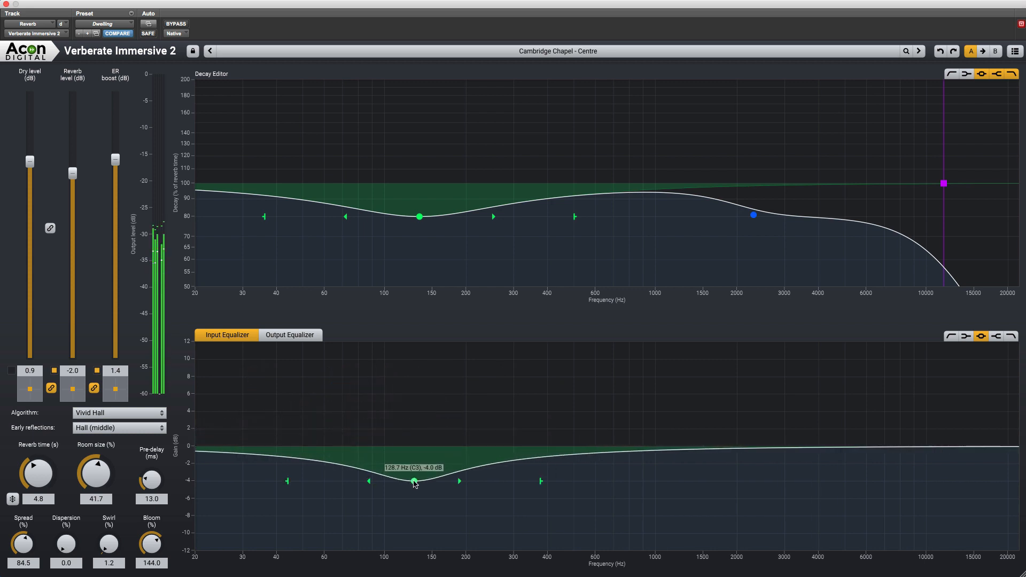
pyautogui.moveTo(390, 394)
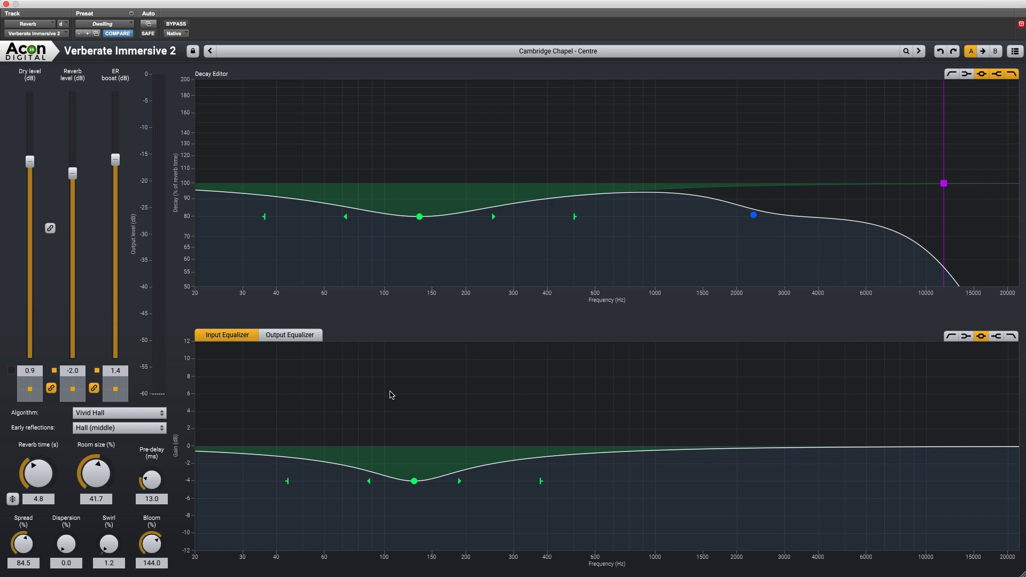
pyautogui.moveTo(191, 415)
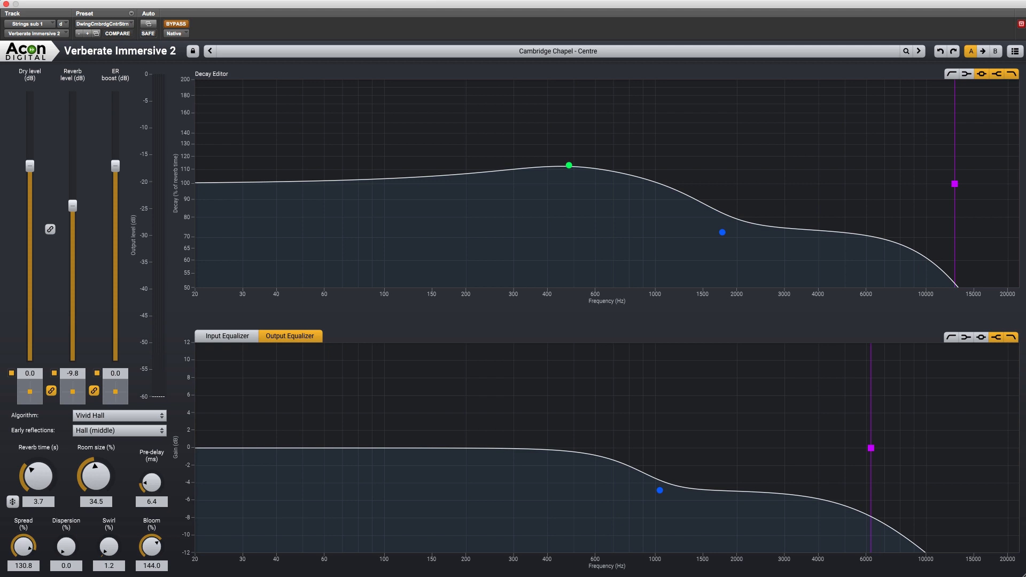
# Un-bypass the Strings sub 1 reverb to hear it, then bypass it again for a dry comparison.
pyautogui.click(175, 25)
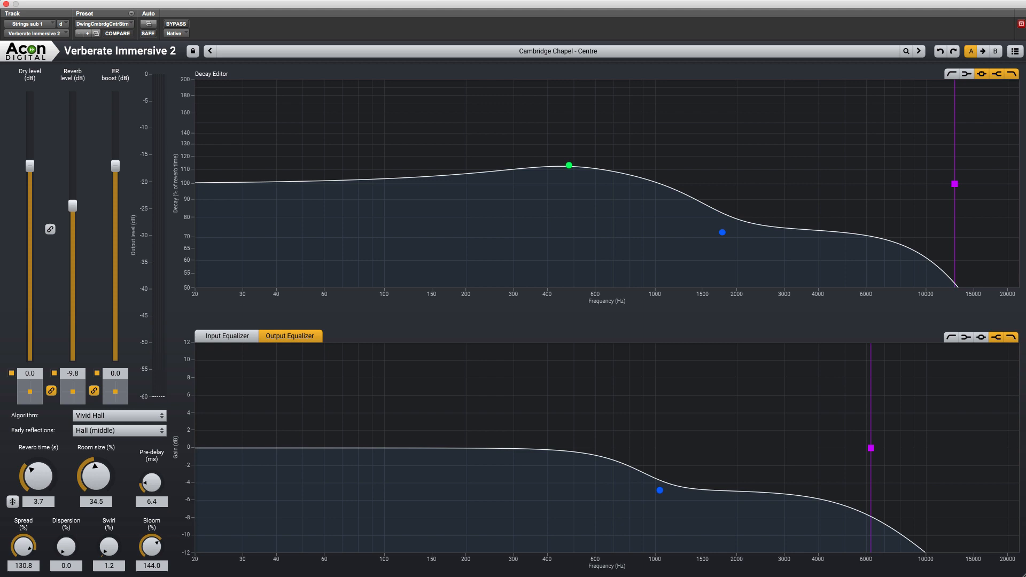
pyautogui.moveTo(11, 373)
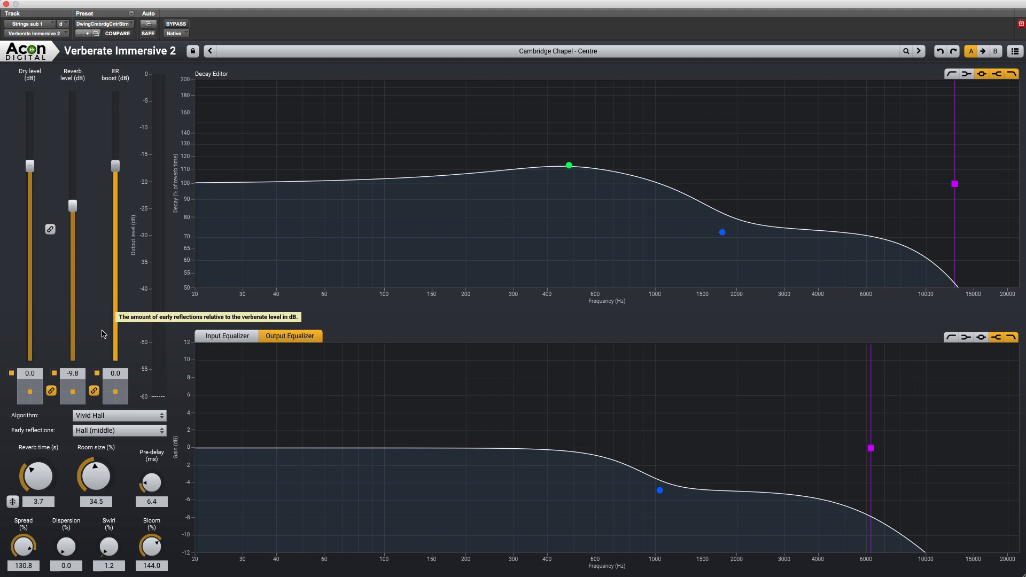
pyautogui.moveTo(101, 334)
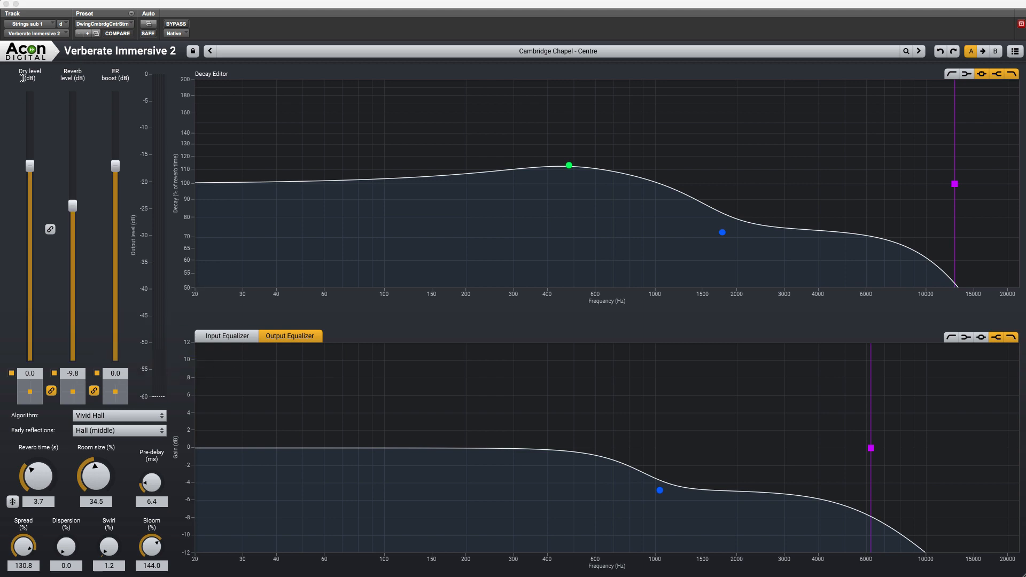
pyautogui.click(174, 24)
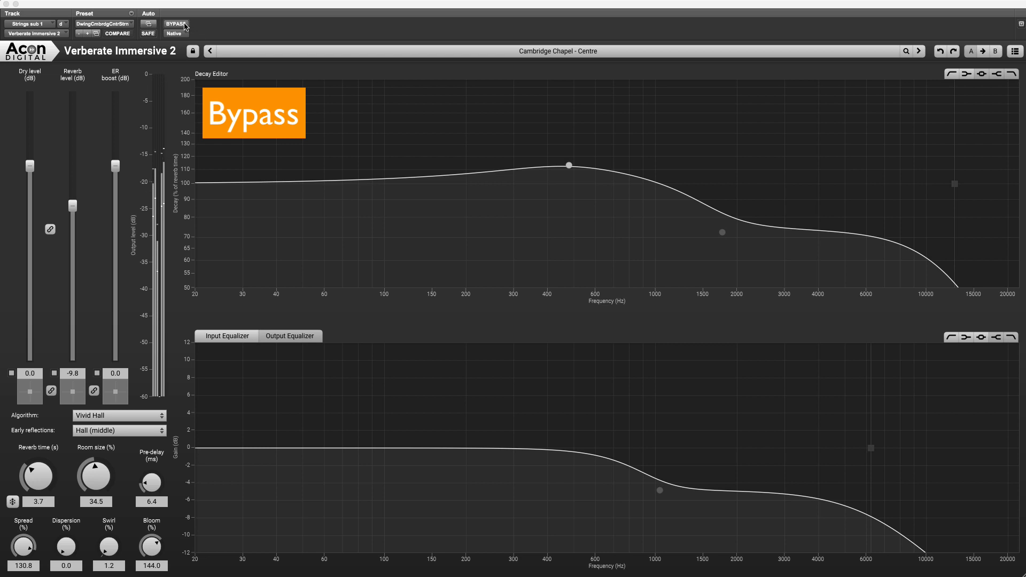
# Re-engage the reverb and raise its level from -9.8 dB to -5.8 dB.
pyautogui.click(174, 25)
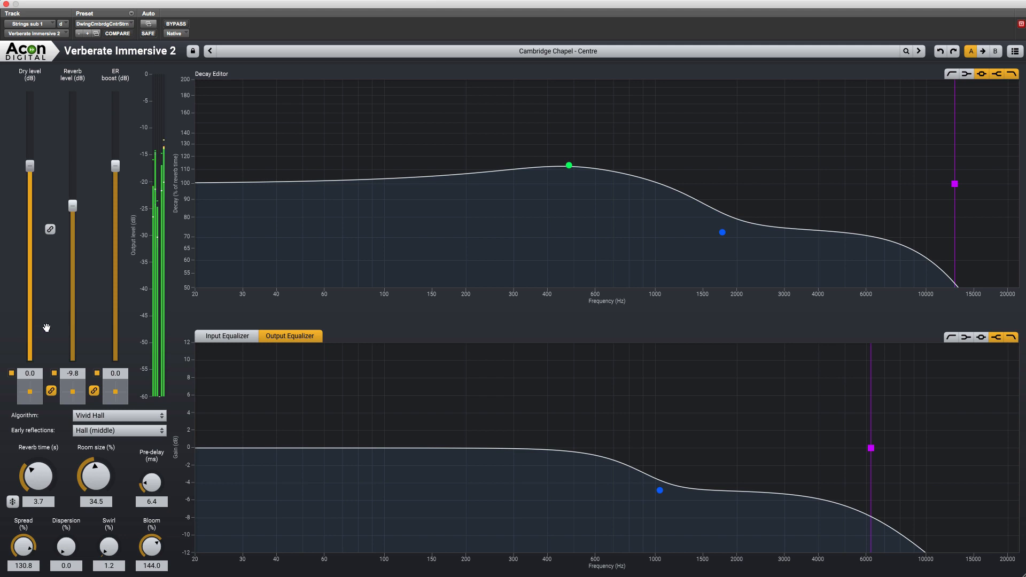
pyautogui.moveTo(71, 205); pyautogui.dragTo(72, 197)
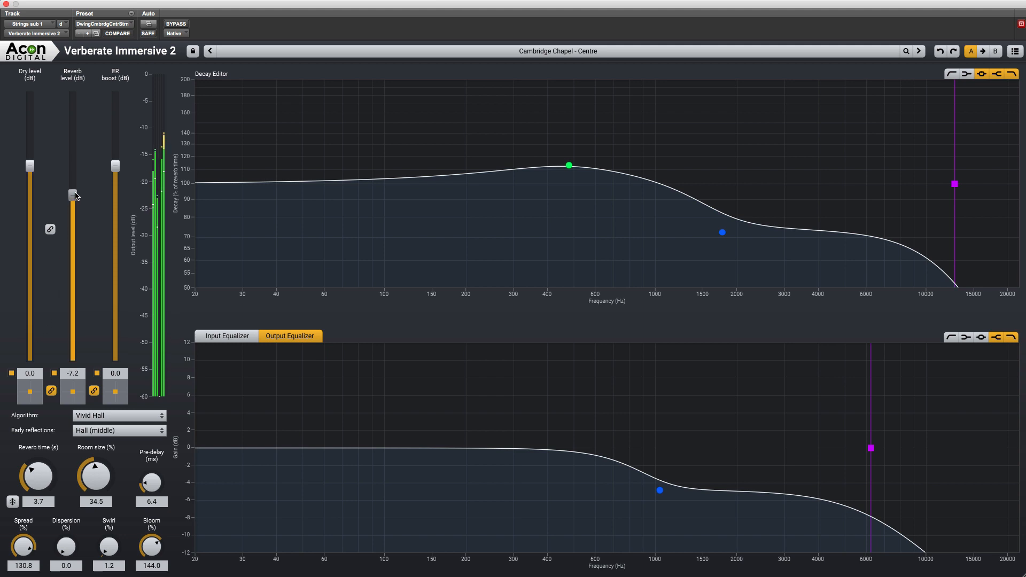
pyautogui.moveTo(72, 195); pyautogui.dragTo(71, 189)
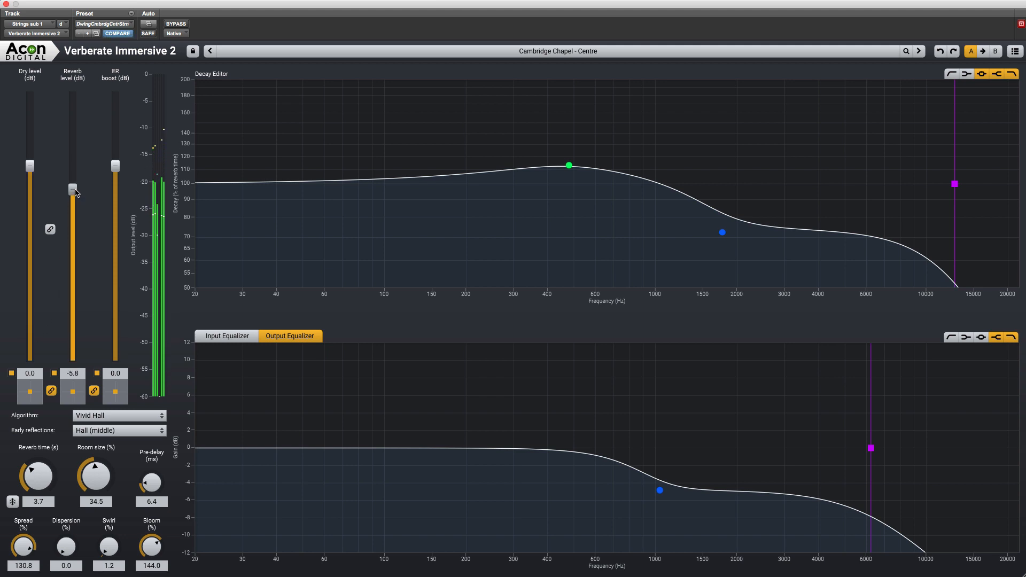
pyautogui.moveTo(73, 191)
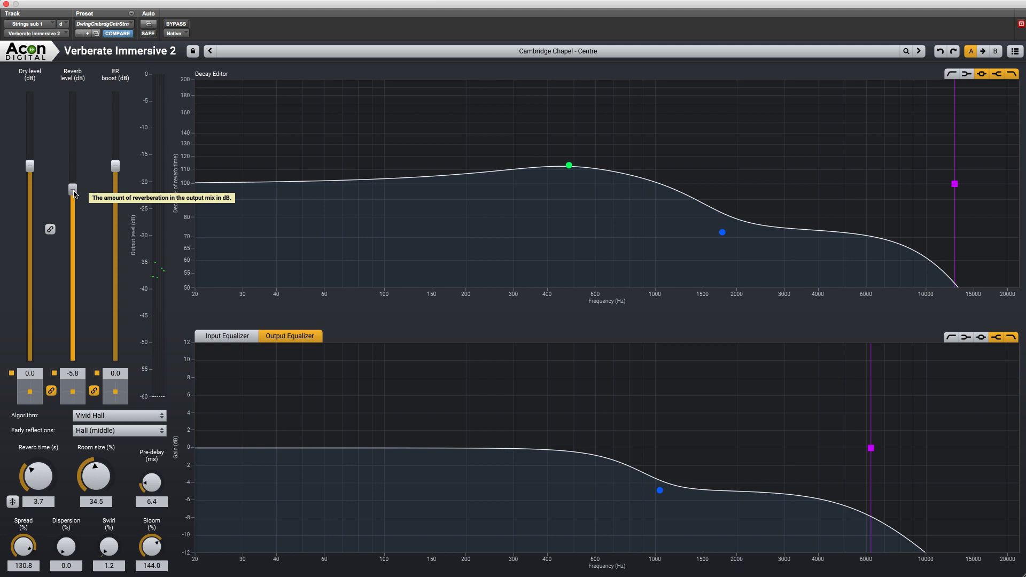
pyautogui.moveTo(74, 195)
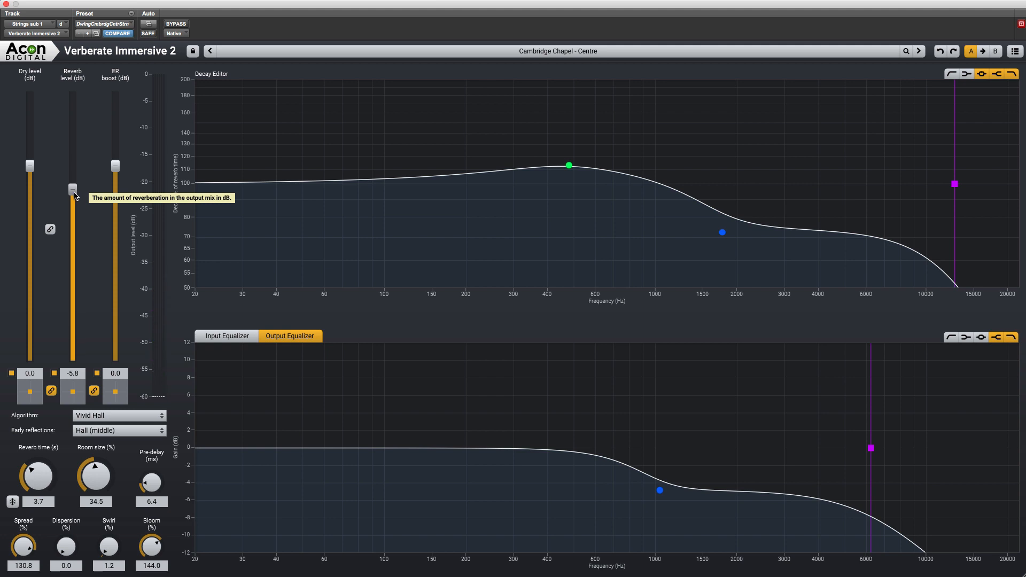